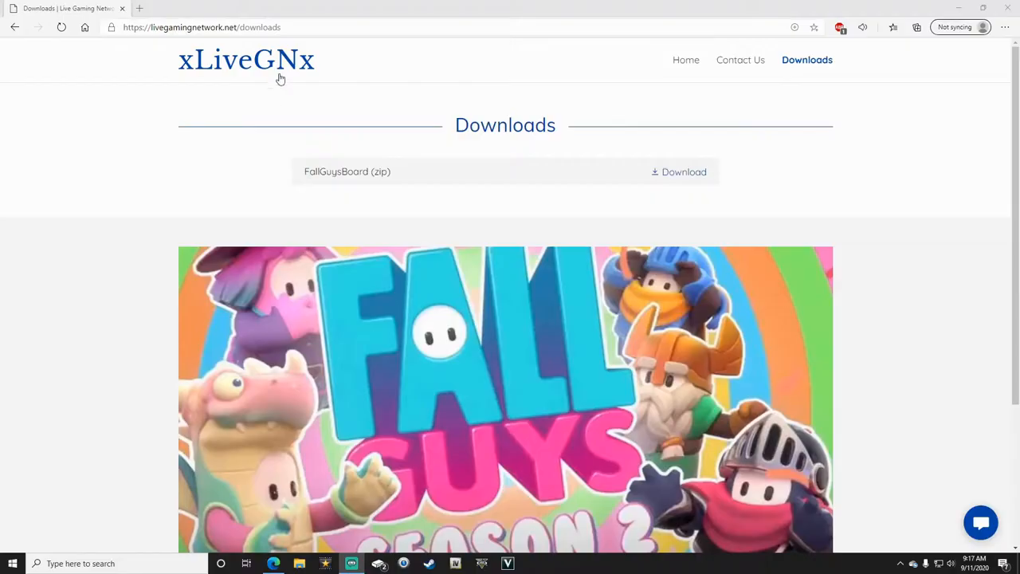
Step: Download FallGuysBoard.zip from the livegamingnetwork Downloads page in Edge
click(204, 27)
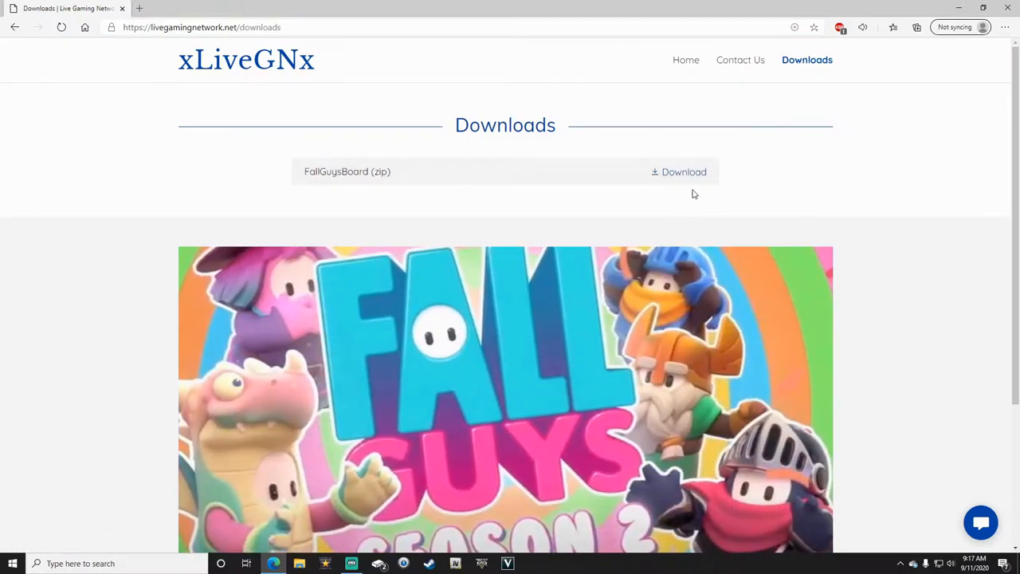
click(679, 172)
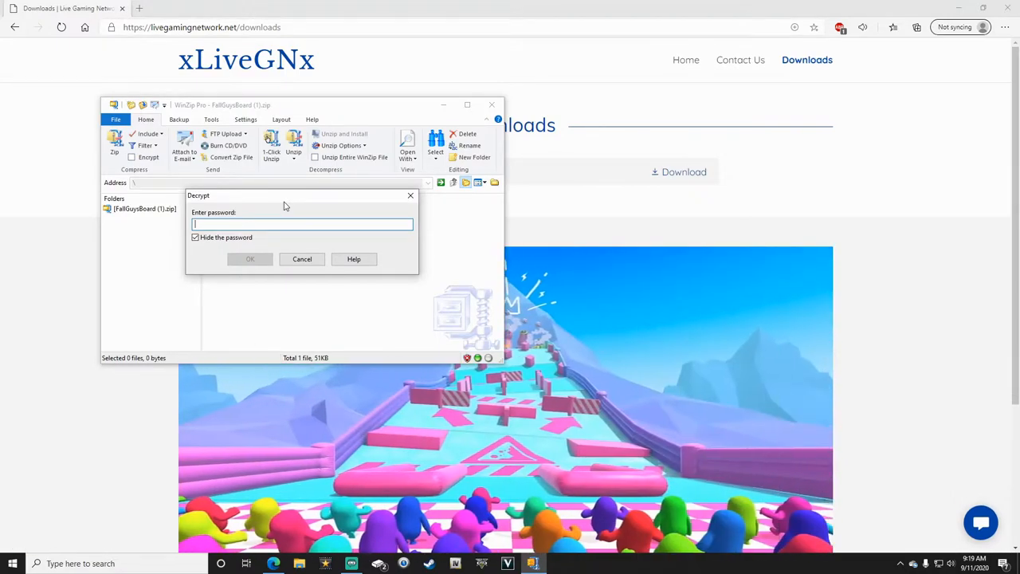
Step: Enter the WinZip password and extract the FallGuysBoard image to the desktop
click(249, 258)
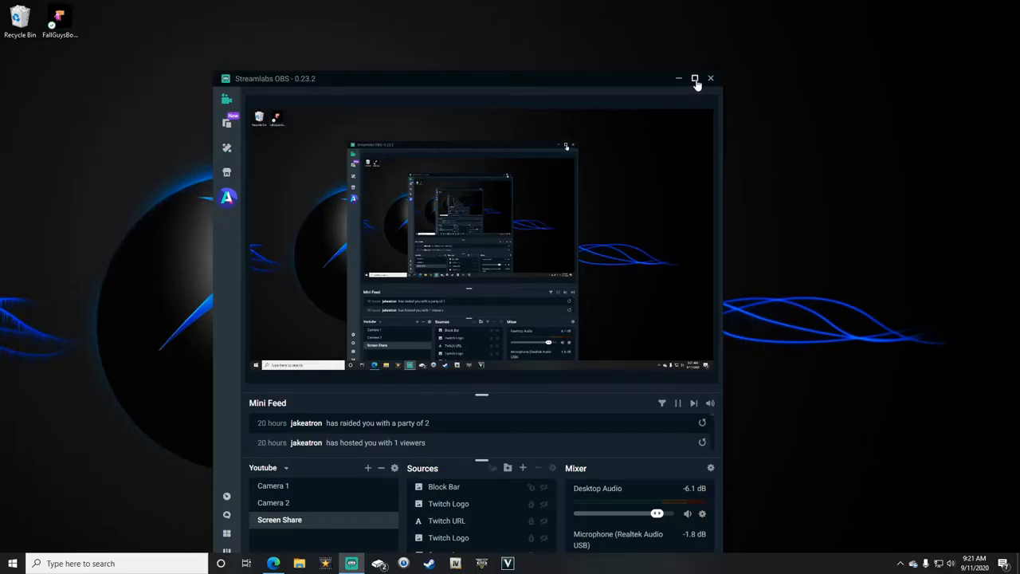
Step: Add an Image source using the FallGuysBoard file and place it bottom-left on the canvas
click(695, 78)
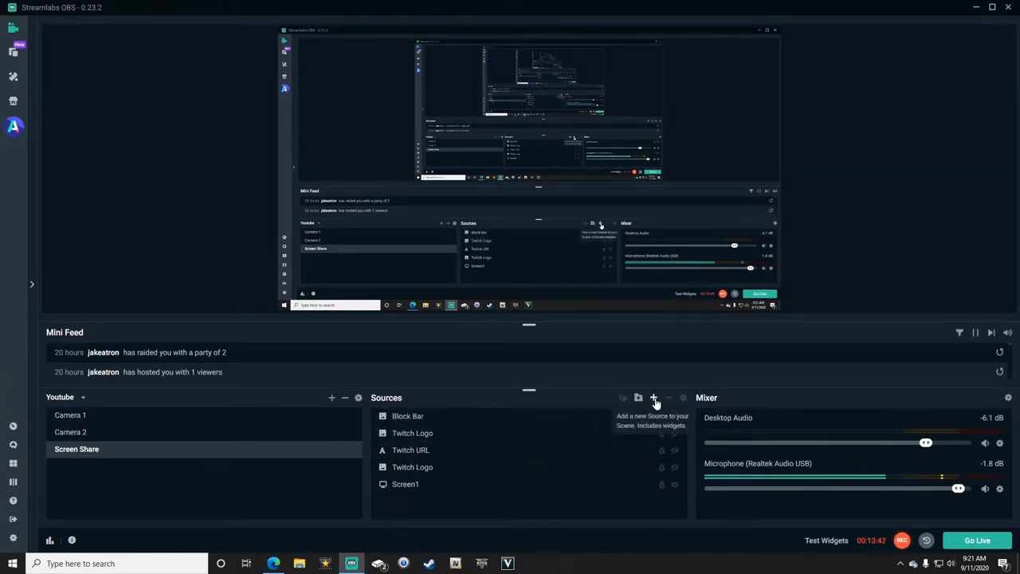
click(653, 397)
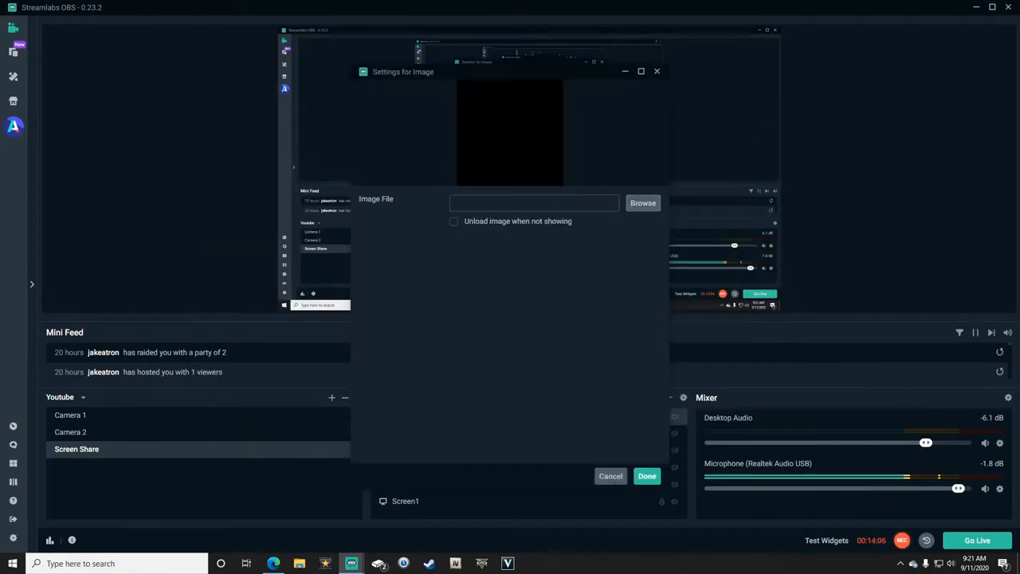
click(642, 202)
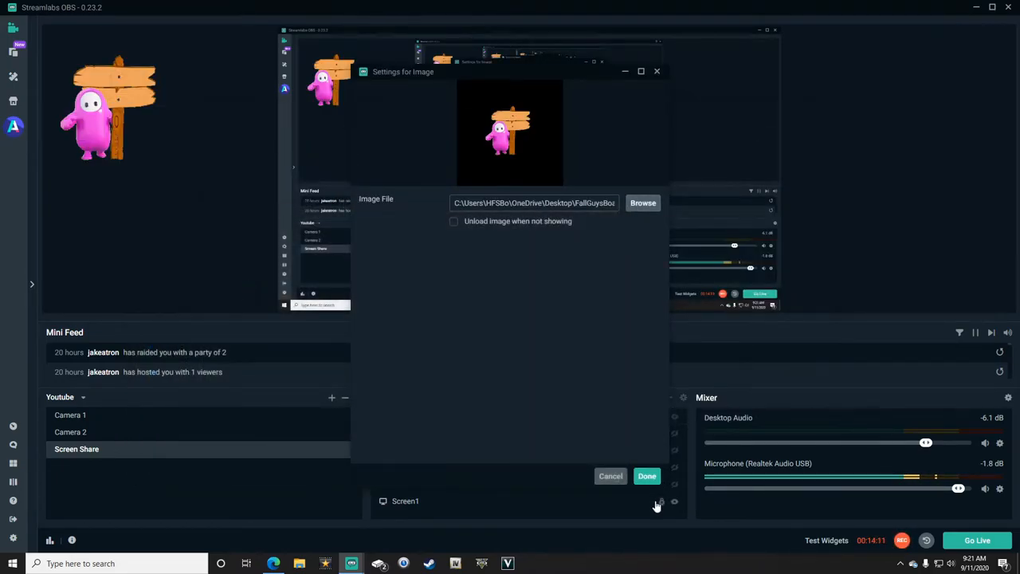
click(647, 475)
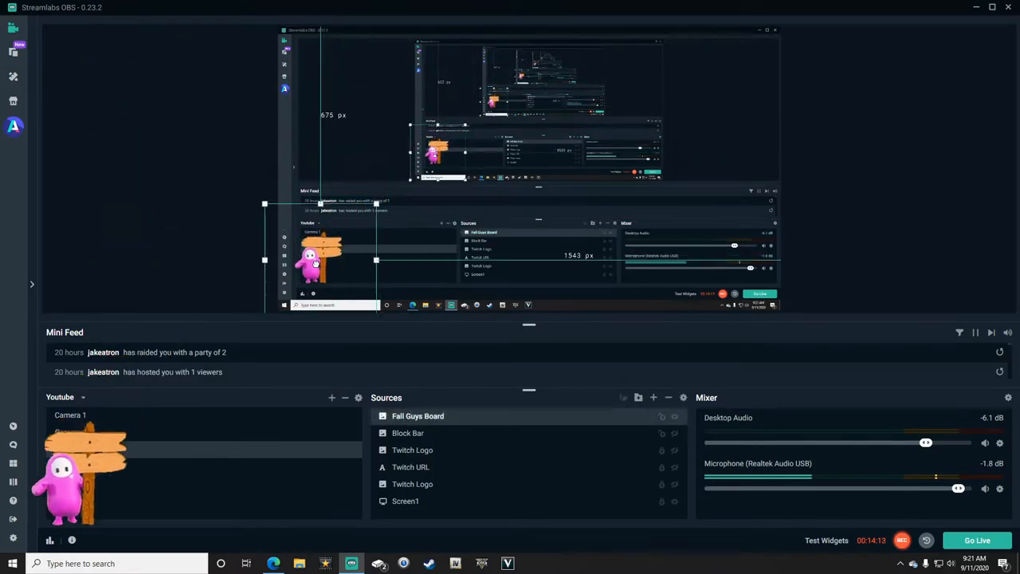